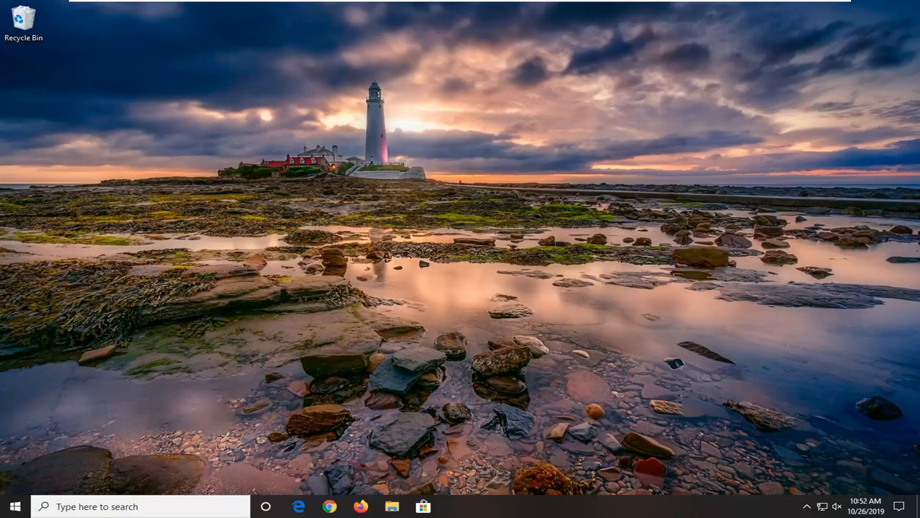
{"action": "mouse_move", "coordinate": [329, 310]}
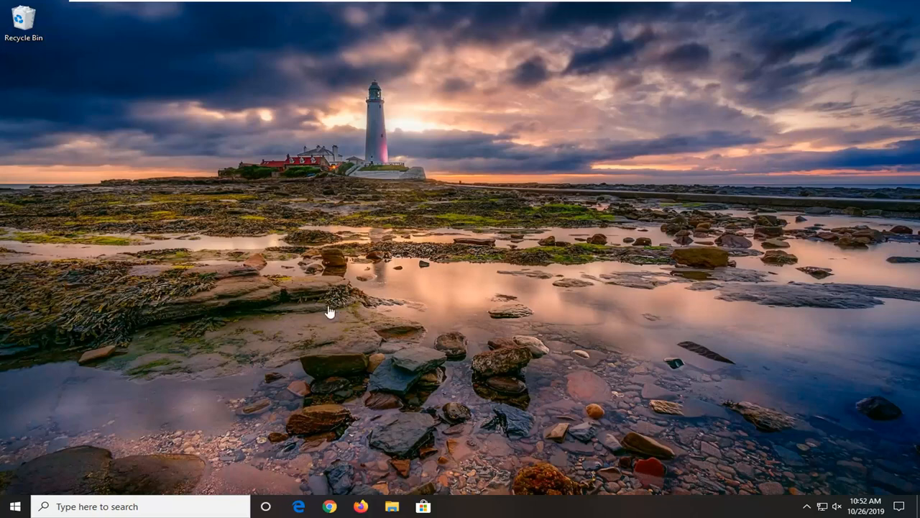
{"action": "mouse_move", "coordinate": [16, 506]}
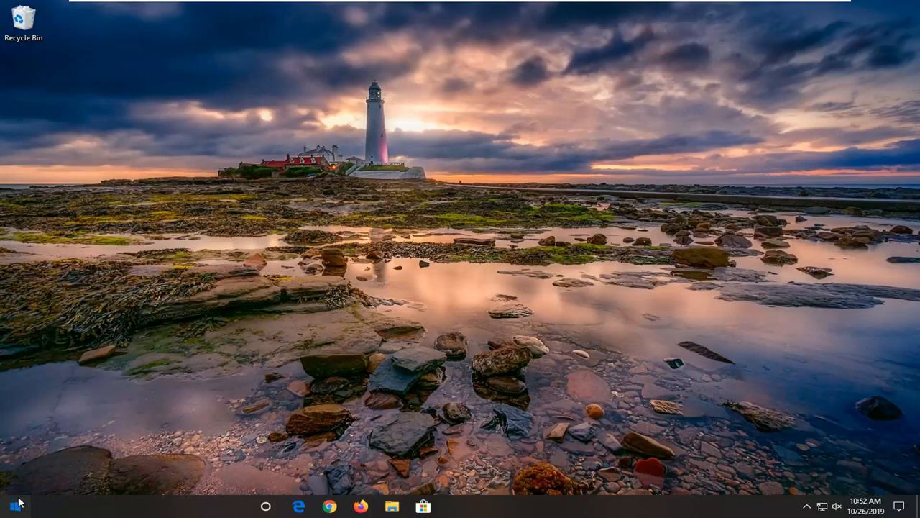
Launch Registry Editor from Start search and approve the User Account Control prompt
{"action": "left_click", "coordinate": [12, 506]}
{"action": "type", "text": "regedit"}
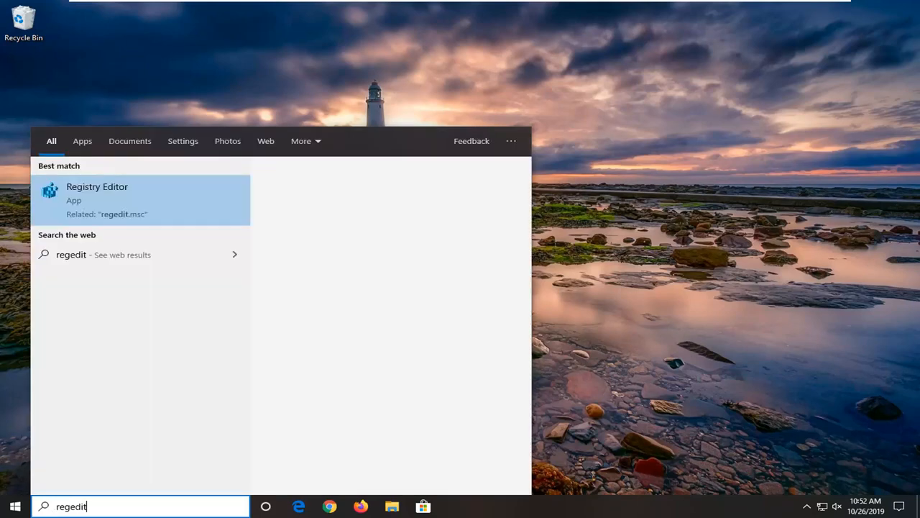
{"action": "mouse_move", "coordinate": [113, 196]}
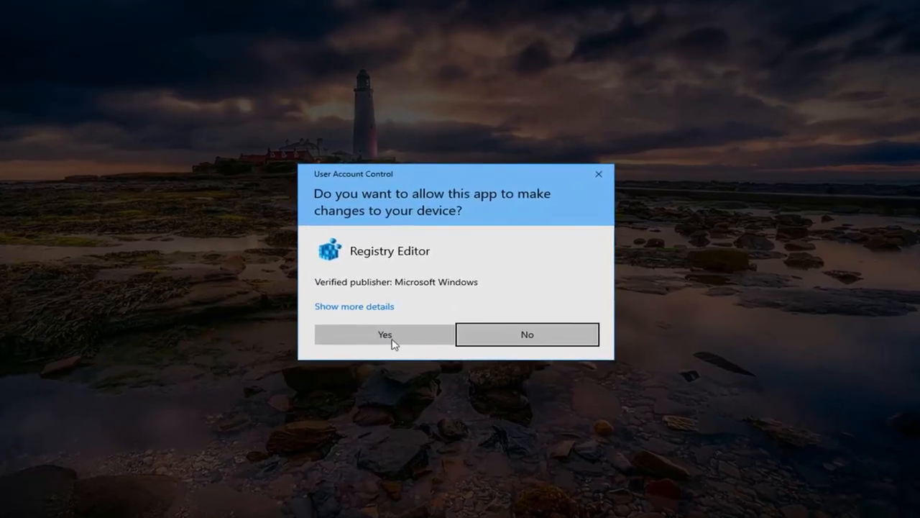
{"action": "left_click", "coordinate": [384, 333]}
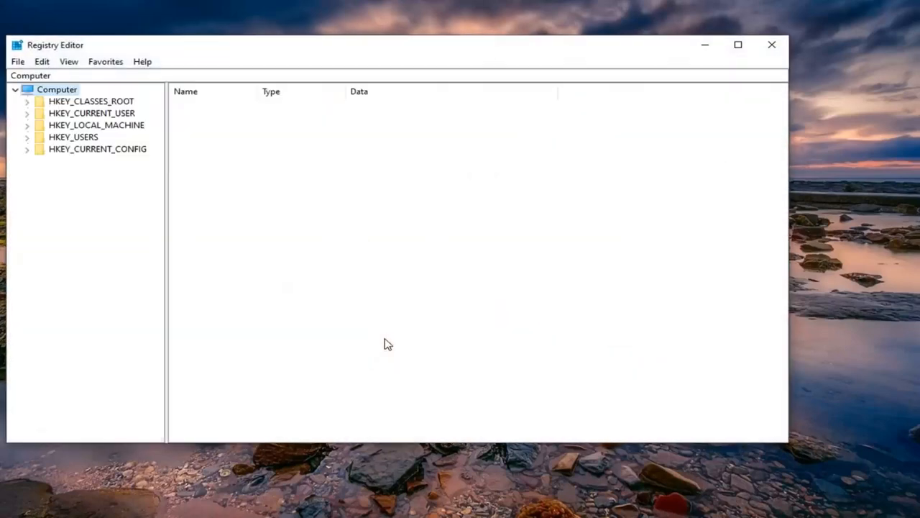
{"action": "left_click_drag", "start_coordinate": [388, 45], "coordinate": [434, 57]}
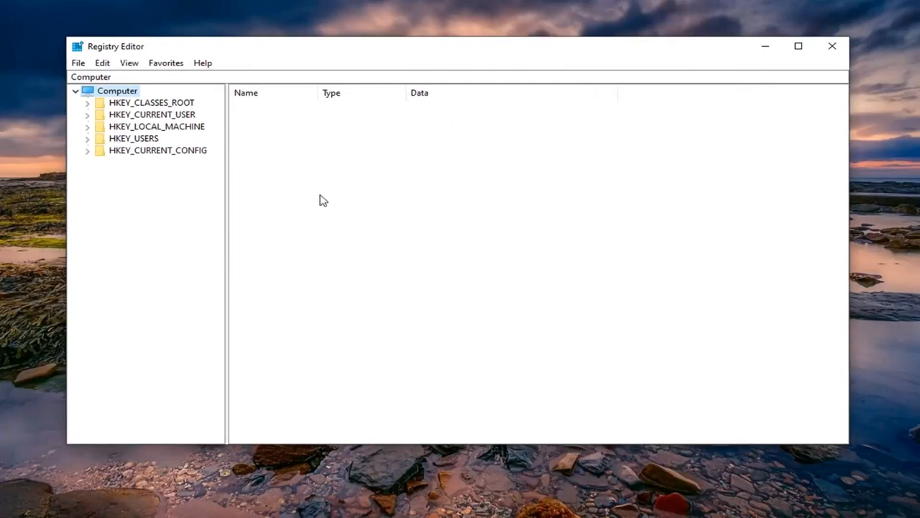
{"action": "mouse_move", "coordinate": [288, 152]}
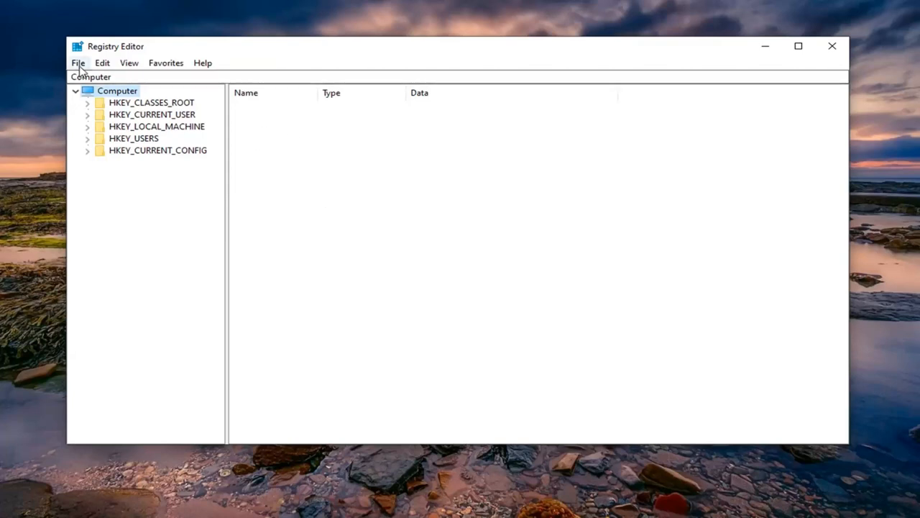
{"action": "mouse_move", "coordinate": [151, 112]}
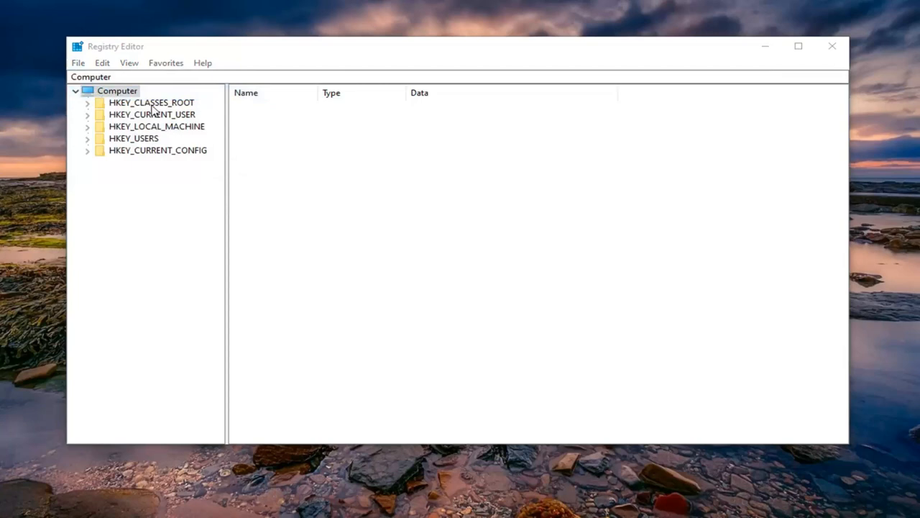
{"action": "left_click", "coordinate": [77, 63]}
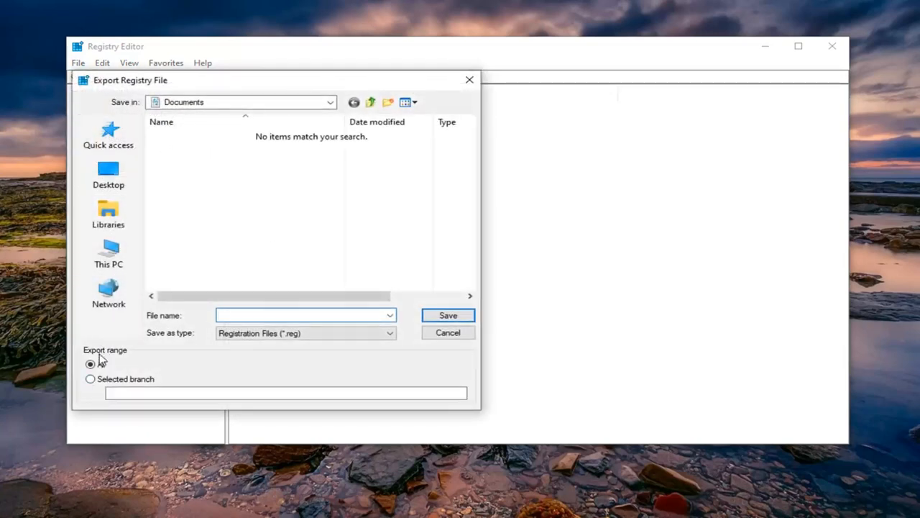
{"action": "left_click", "coordinate": [305, 315]}
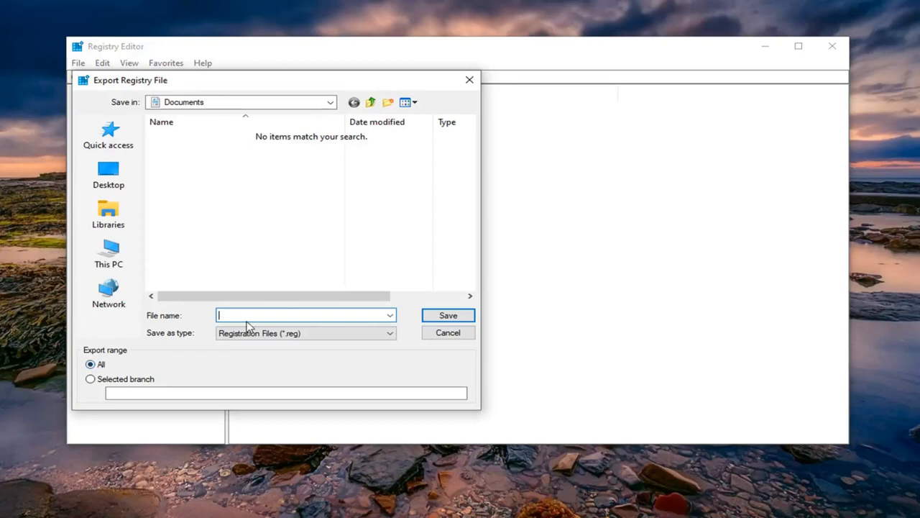
{"action": "mouse_move", "coordinate": [164, 332]}
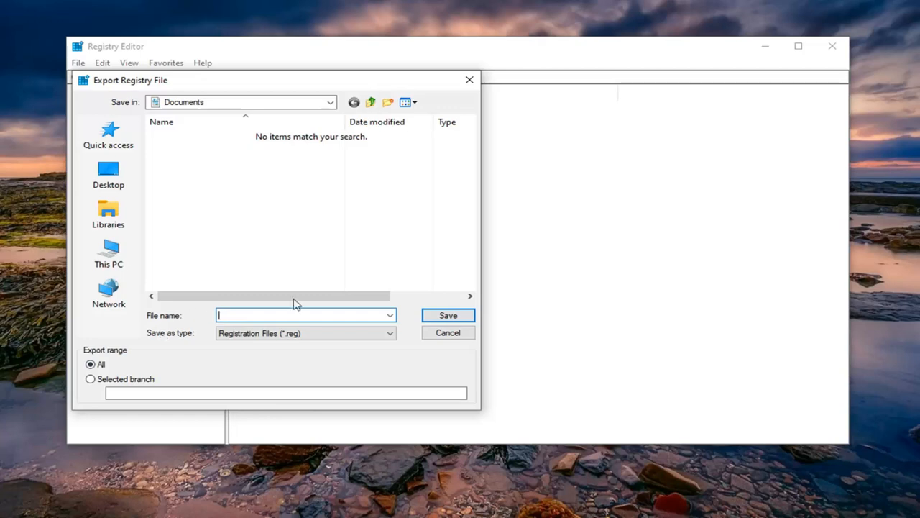
{"action": "left_click", "coordinate": [447, 332]}
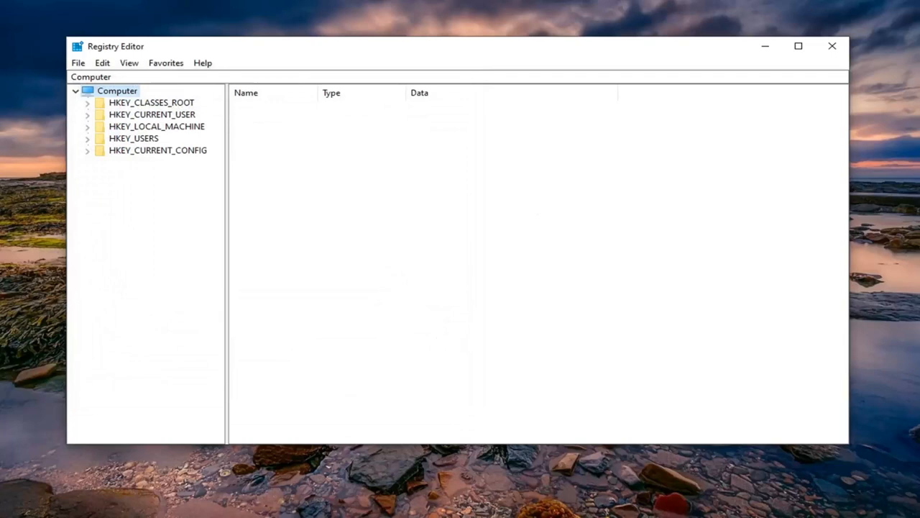
{"action": "mouse_move", "coordinate": [163, 141]}
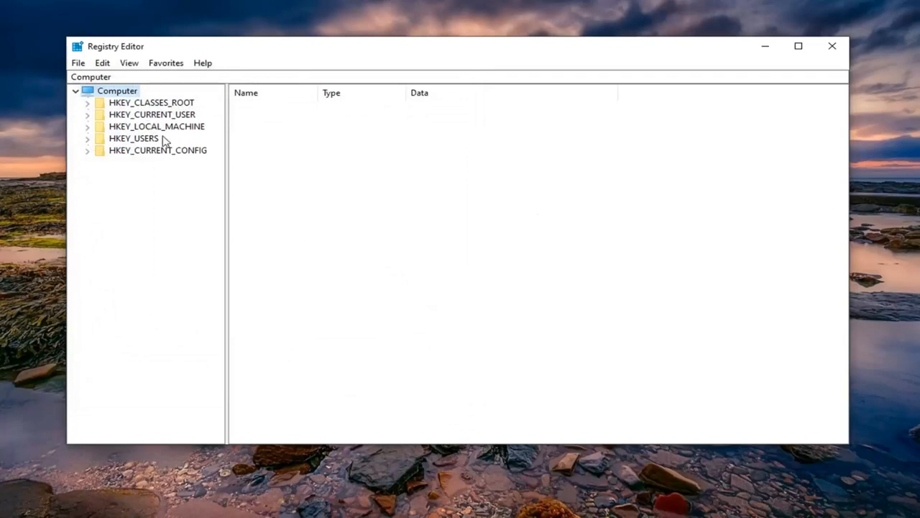
{"action": "left_click", "coordinate": [153, 115]}
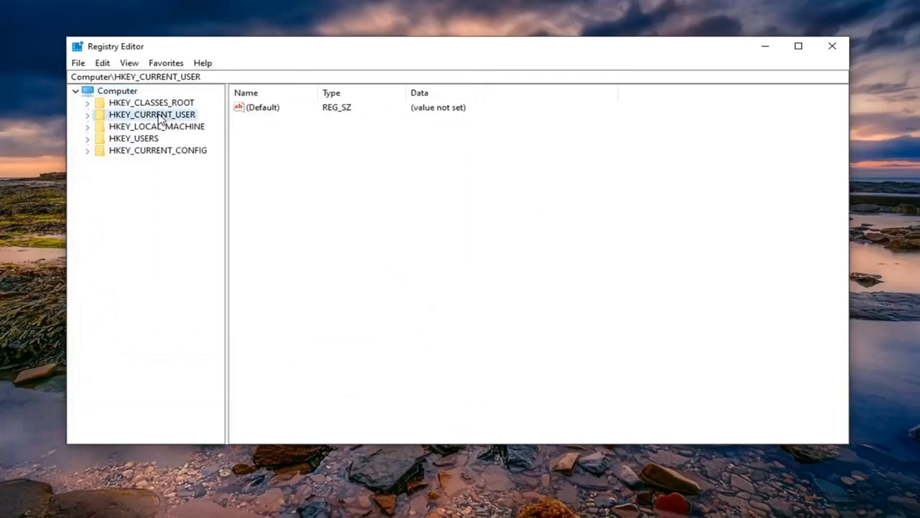
{"action": "left_click", "coordinate": [86, 115]}
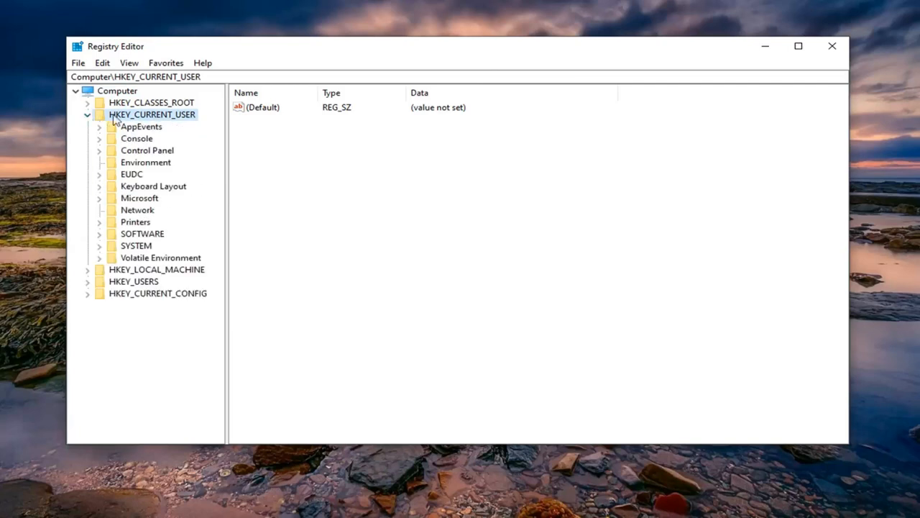
{"action": "mouse_move", "coordinate": [129, 193]}
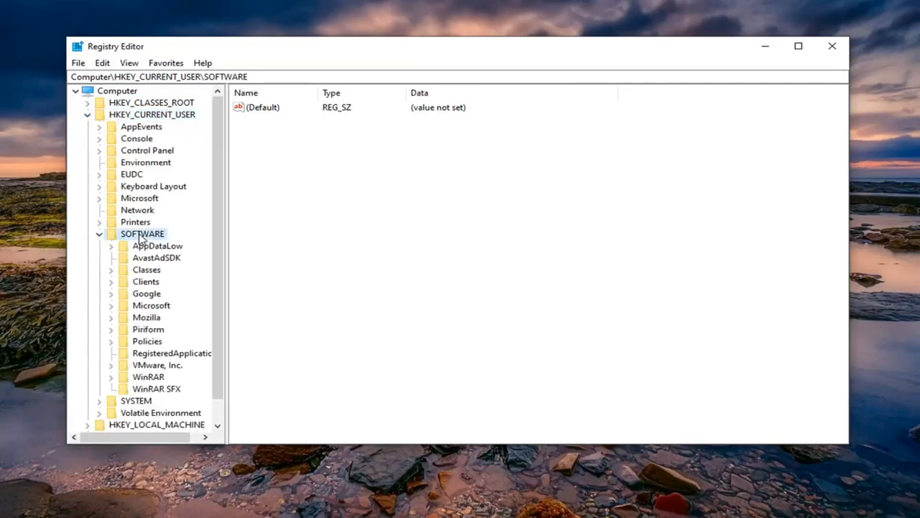
{"action": "mouse_move", "coordinate": [143, 308]}
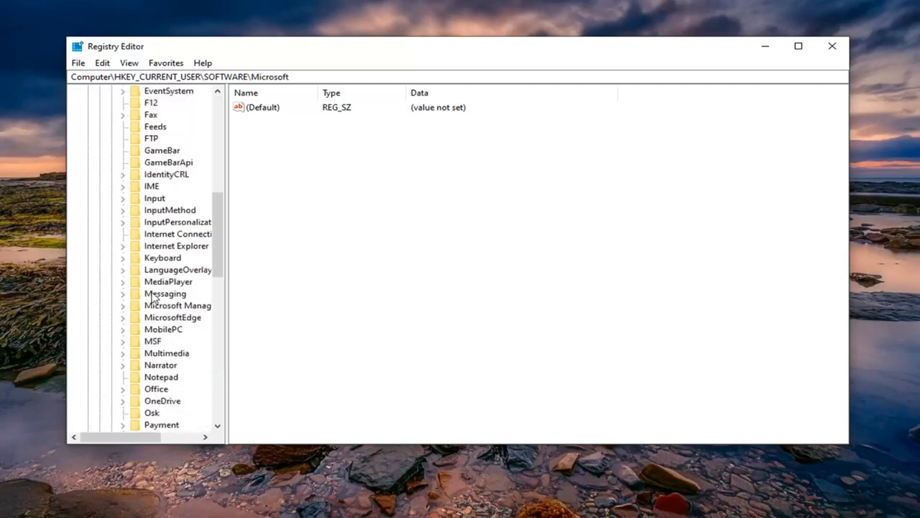
{"action": "scroll", "scroll_direction": "down", "scroll_amount": 3}
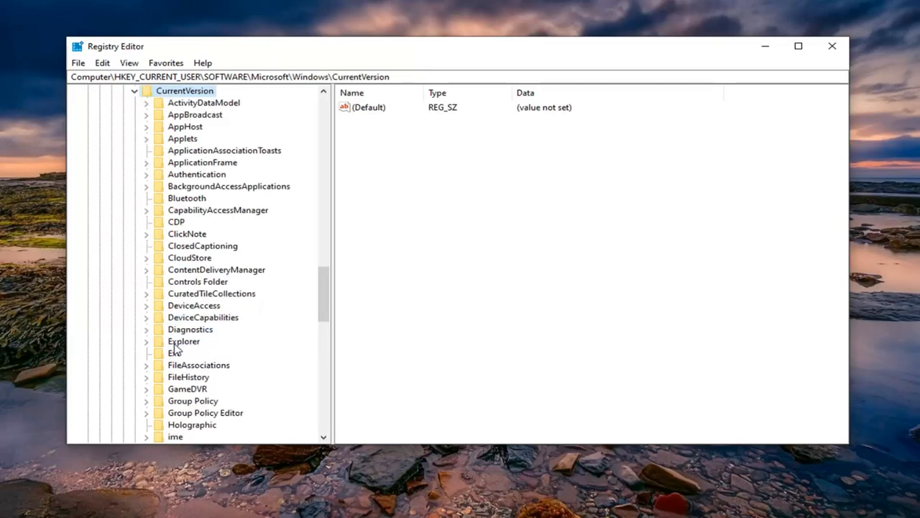
{"action": "scroll", "scroll_direction": "down", "scroll_amount": 3}
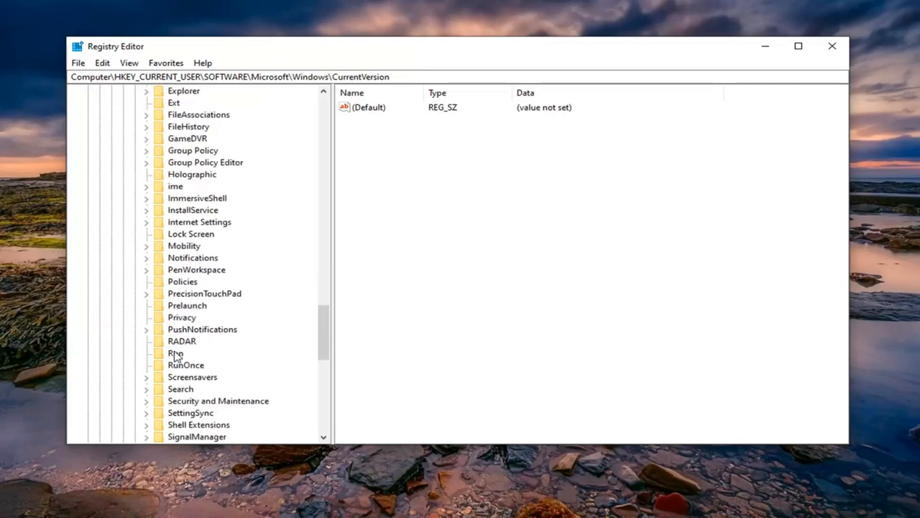
{"action": "left_click", "coordinate": [181, 281]}
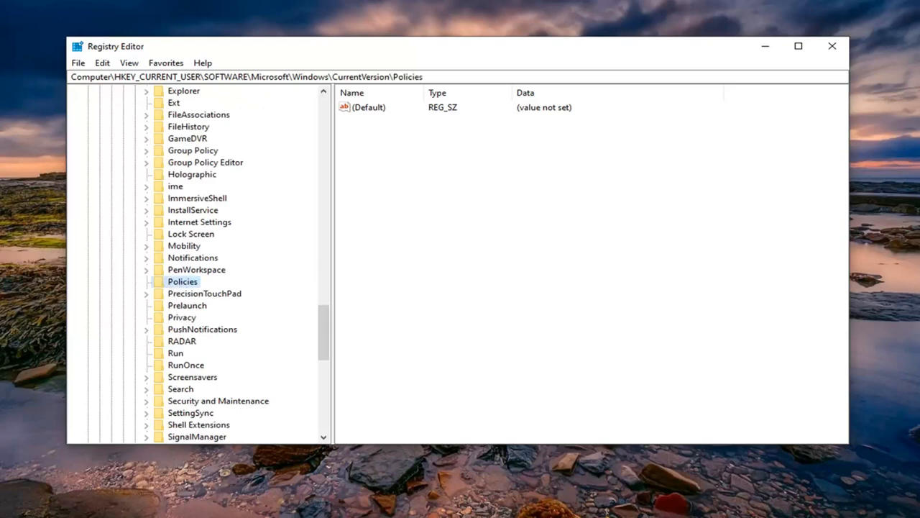
{"action": "mouse_move", "coordinate": [402, 108]}
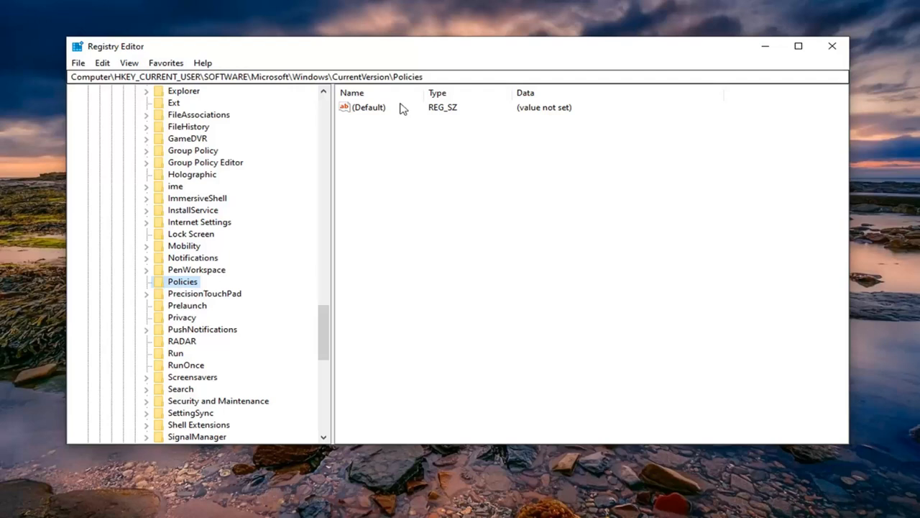
{"action": "mouse_move", "coordinate": [184, 115]}
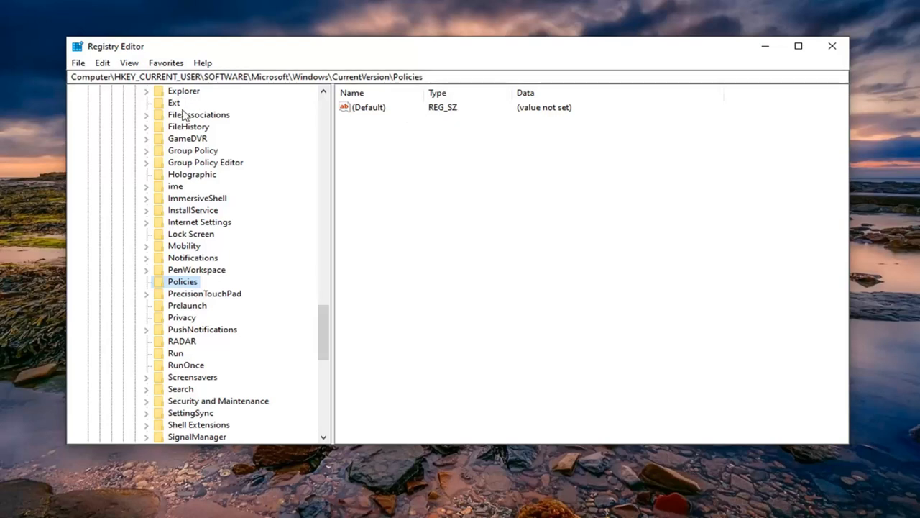
{"action": "mouse_move", "coordinate": [198, 202]}
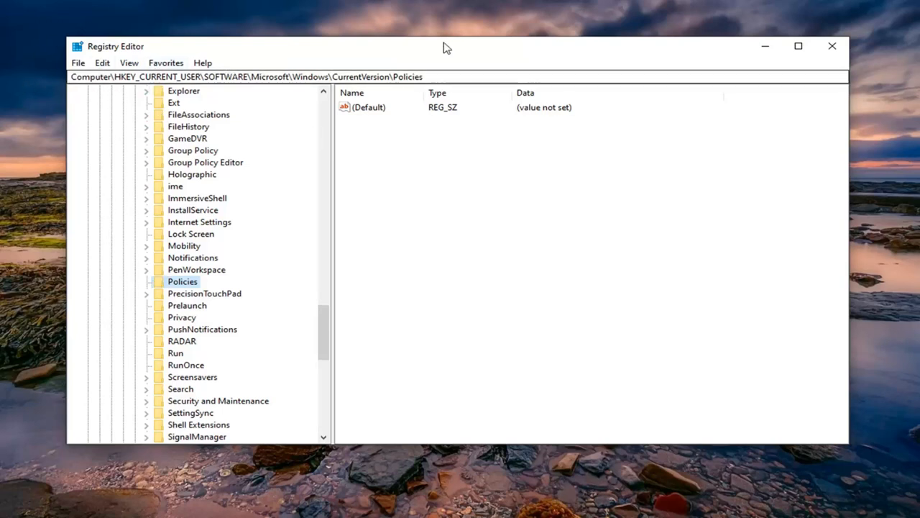
{"action": "mouse_move", "coordinate": [259, 115]}
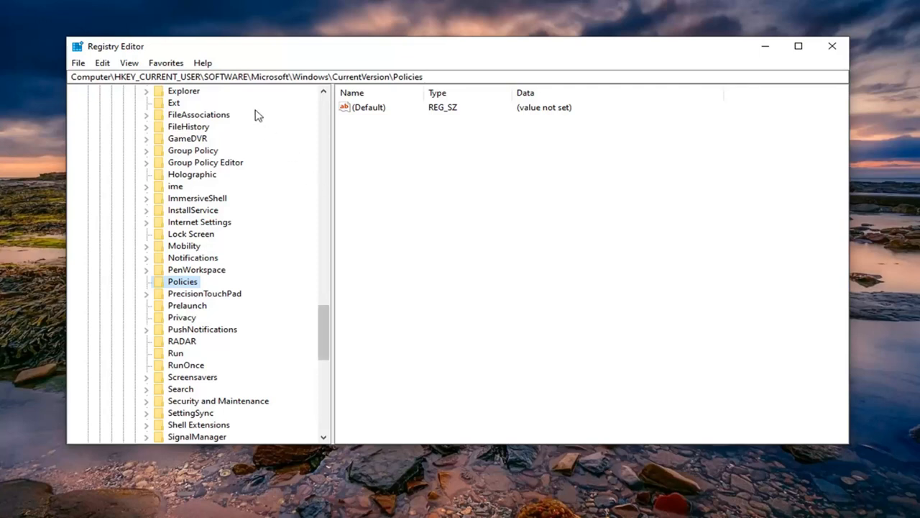
{"action": "mouse_move", "coordinate": [241, 265]}
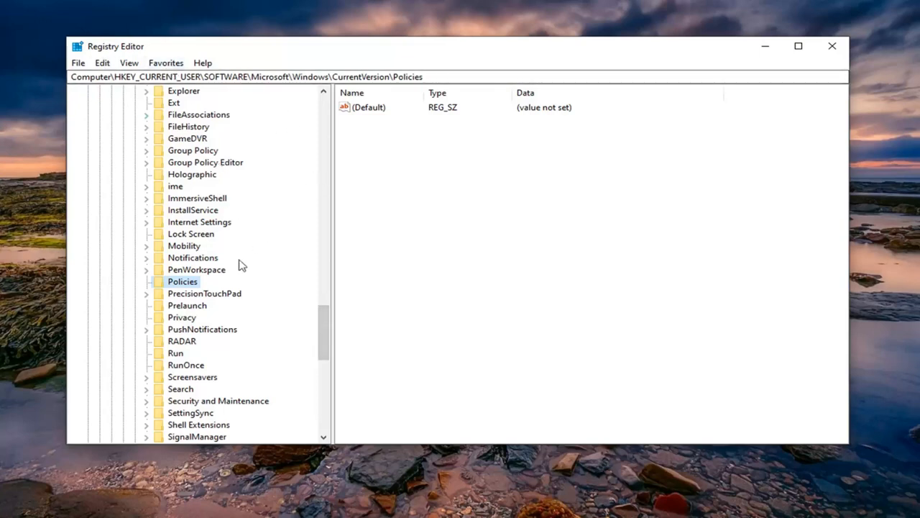
{"action": "mouse_move", "coordinate": [172, 293]}
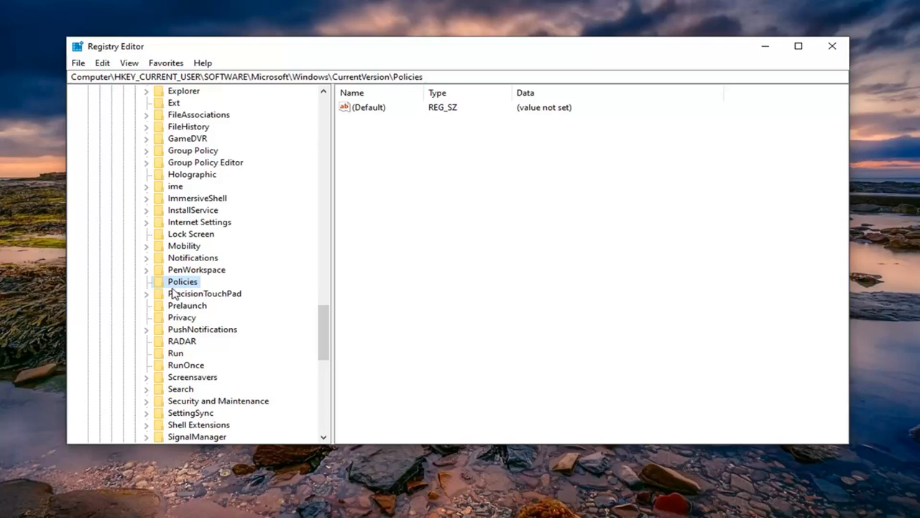
{"action": "mouse_move", "coordinate": [180, 290]}
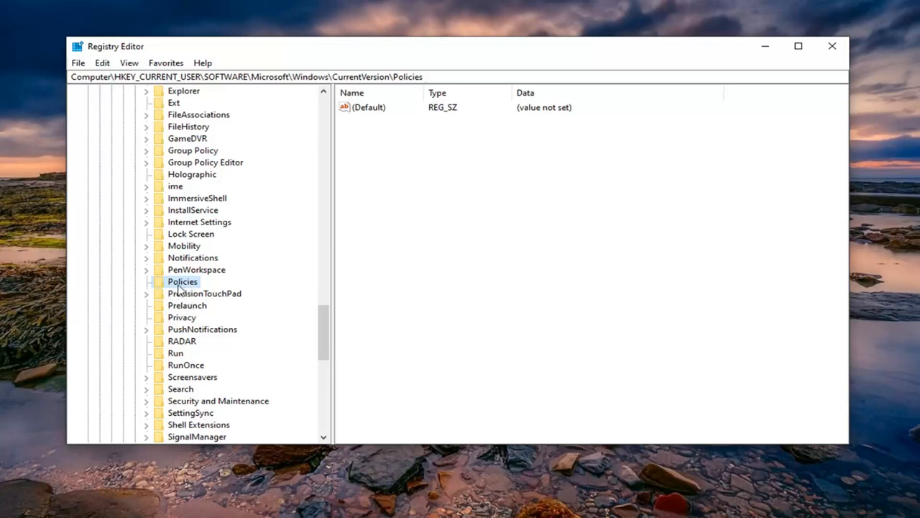
Create a new subkey under Policies and name it Explorer
{"action": "right_click", "coordinate": [183, 280]}
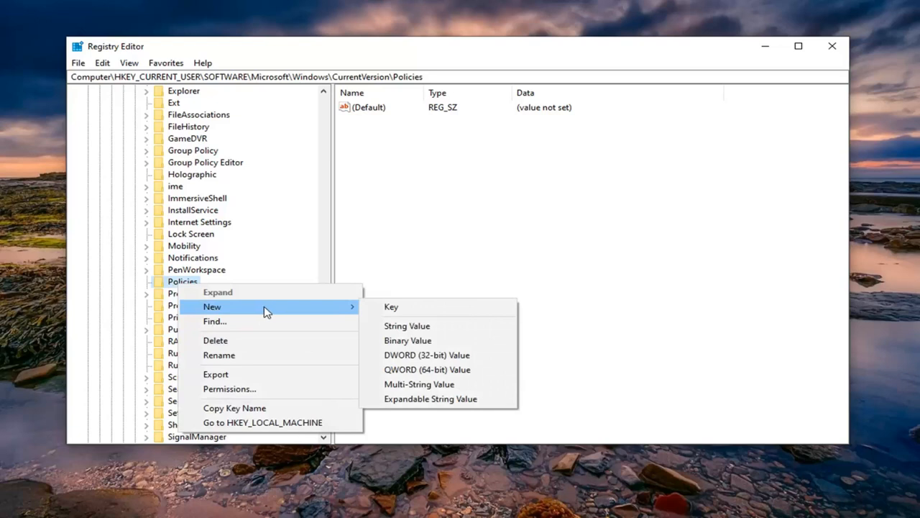
{"action": "left_click", "coordinate": [391, 306]}
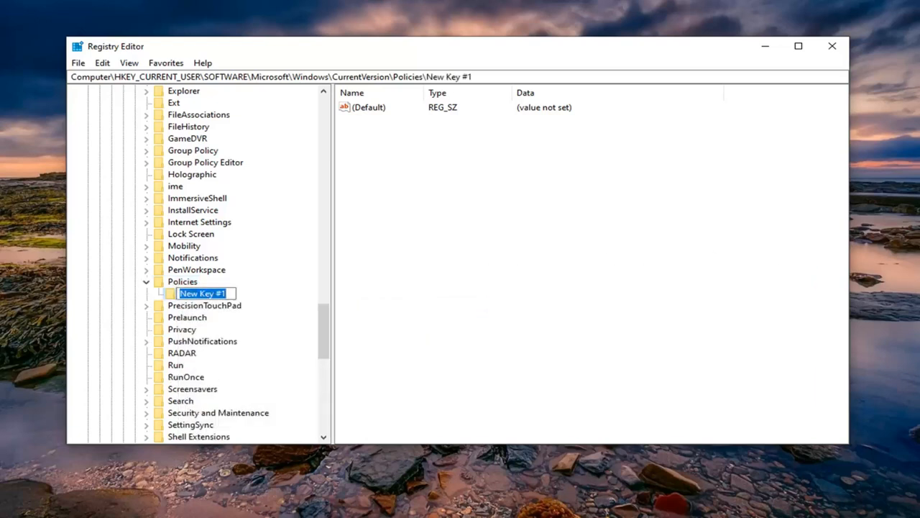
{"action": "type", "text": "N"}
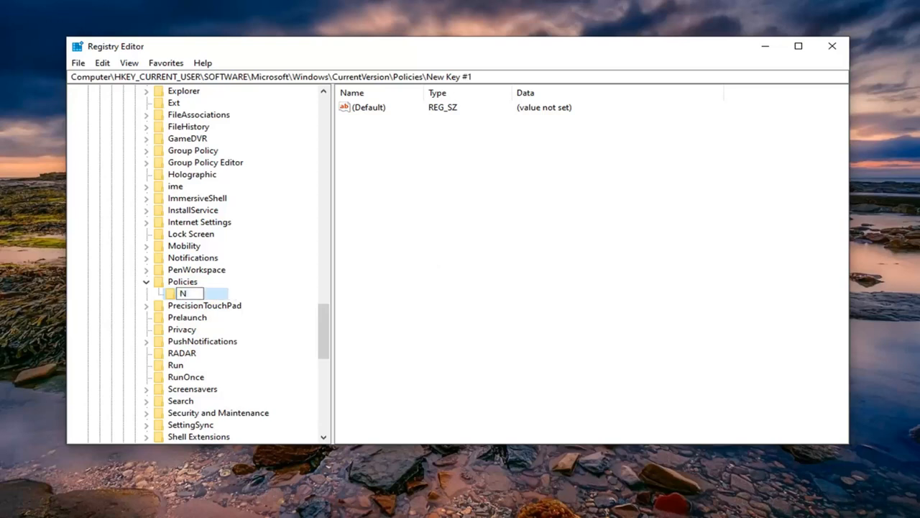
{"action": "type", "text": "Explorer"}
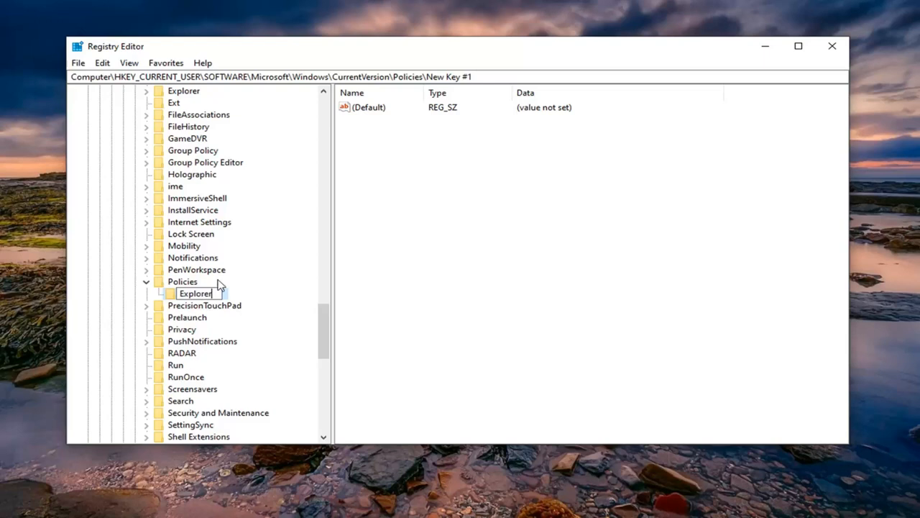
{"action": "mouse_move", "coordinate": [247, 305]}
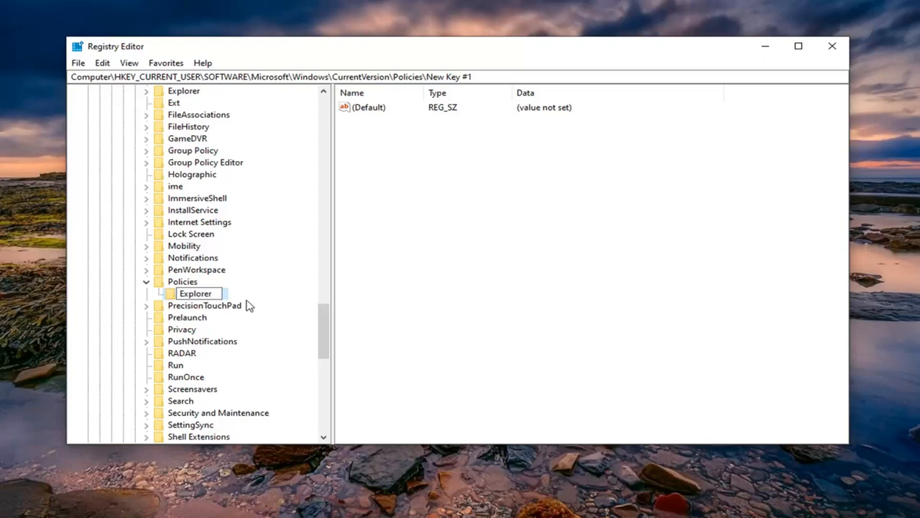
{"action": "key", "text": "Return"}
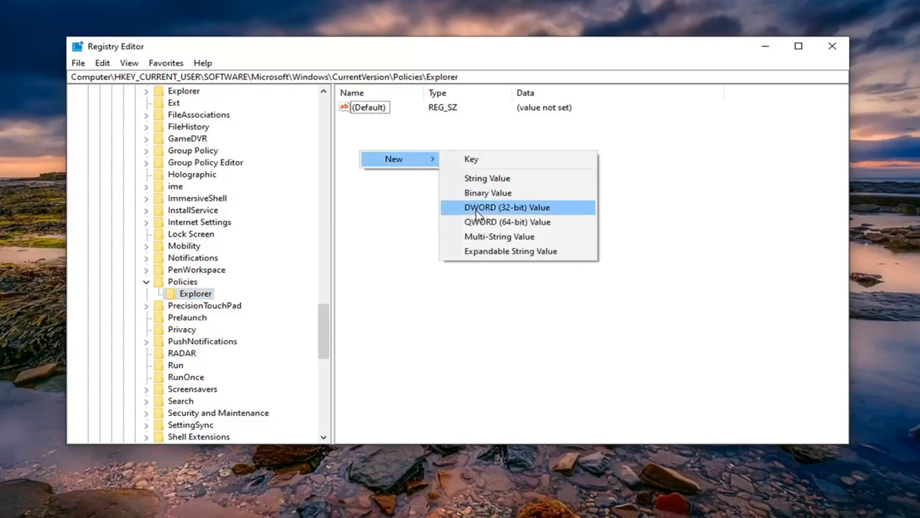
Create a DWORD (32-bit) value in Explorer named NoLowDiscSpaceChecks
{"action": "left_click", "coordinate": [506, 207]}
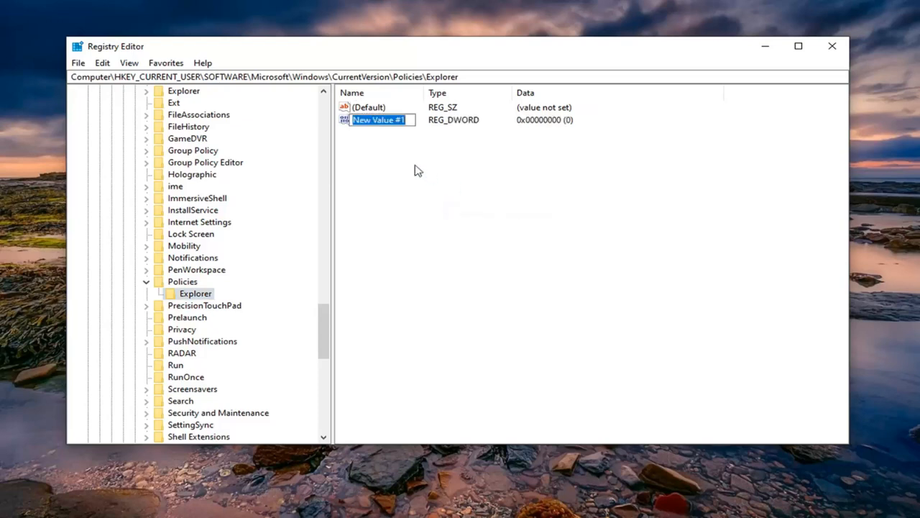
{"action": "type", "text": "No"}
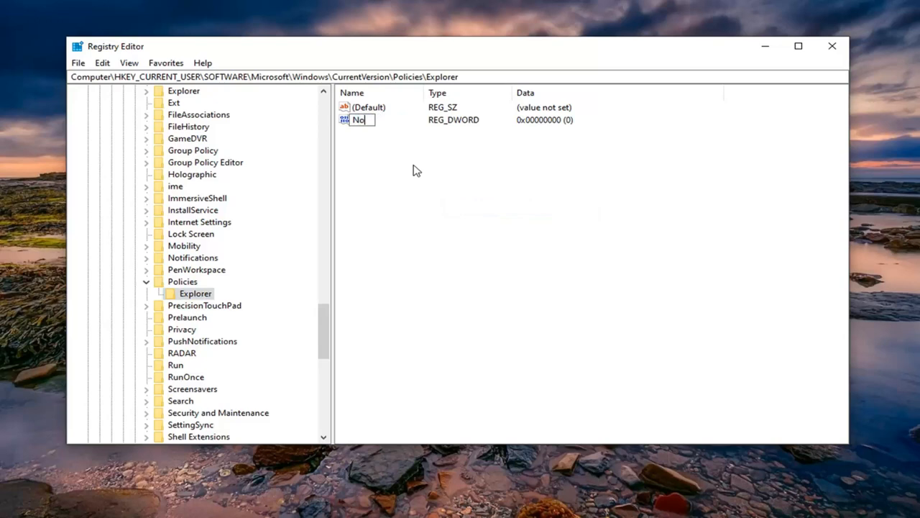
{"action": "type", "text": "LowDi"}
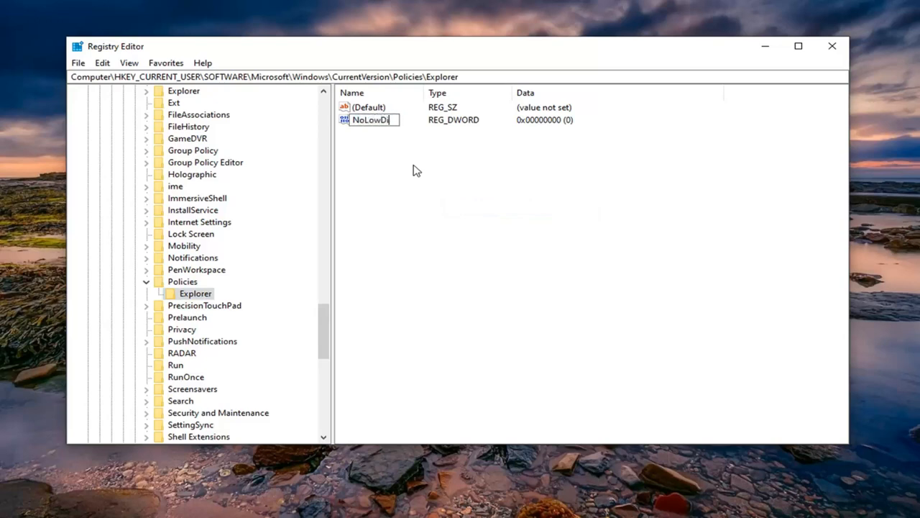
{"action": "type", "text": "scSpace"}
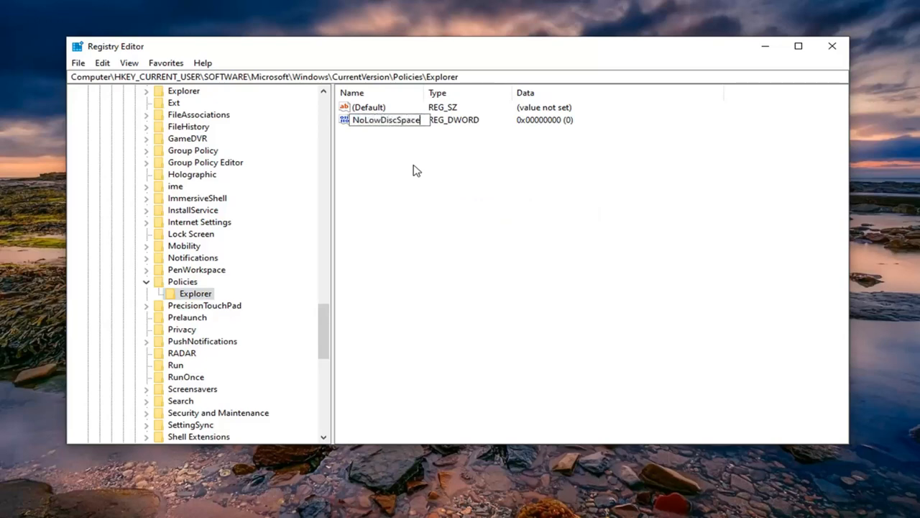
{"action": "type", "text": "Checks"}
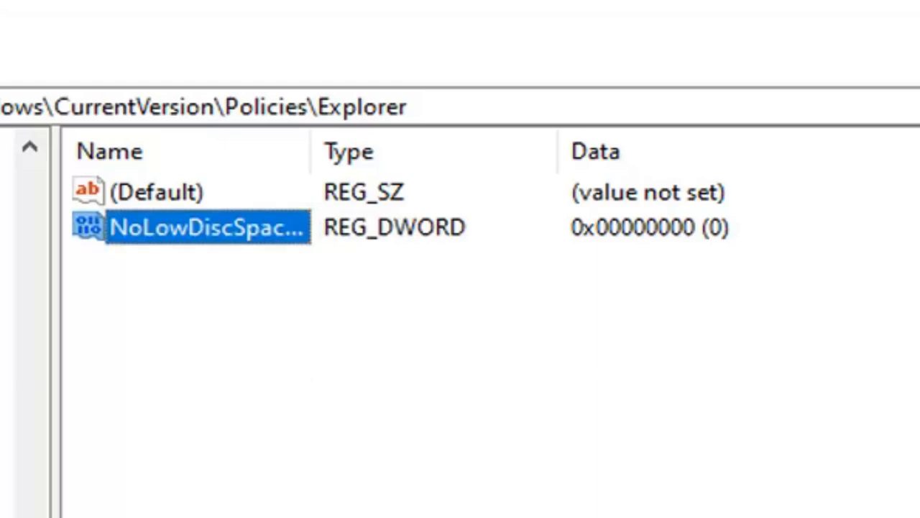
{"action": "mouse_move", "coordinate": [209, 237]}
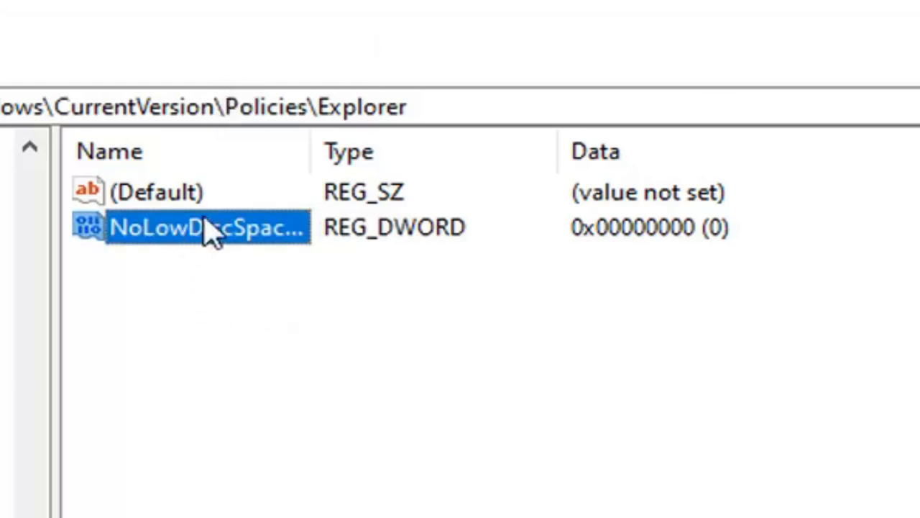
Give NoLowDiscSpaceChecks the value data 1 and confirm
{"action": "double_click", "coordinate": [209, 227]}
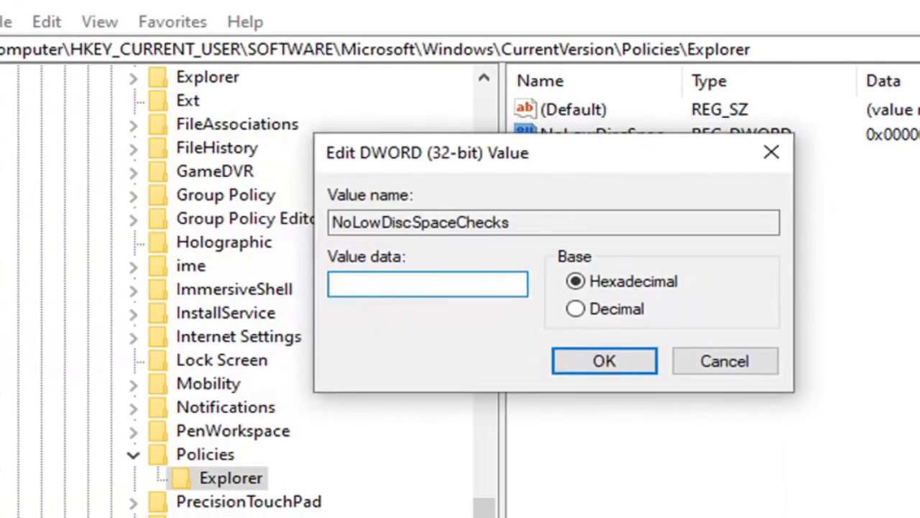
{"action": "type", "text": "1"}
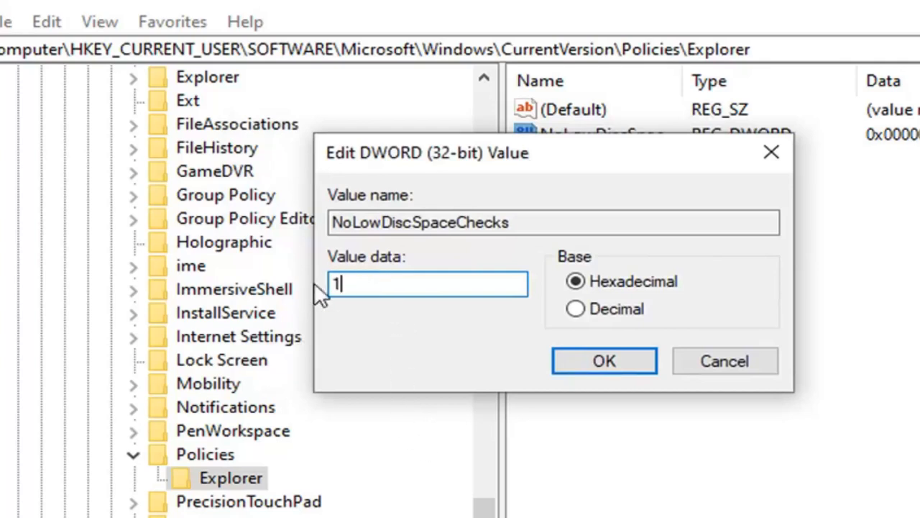
{"action": "mouse_move", "coordinate": [589, 298]}
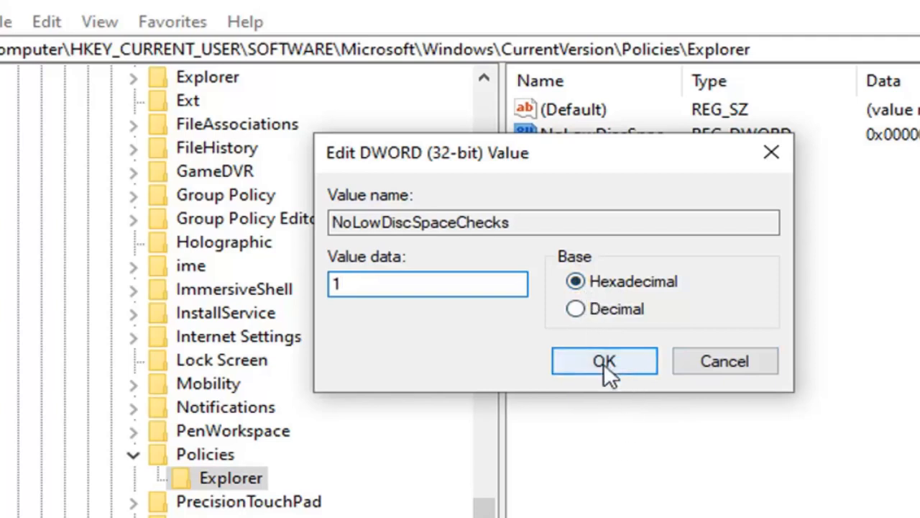
{"action": "left_click", "coordinate": [604, 361]}
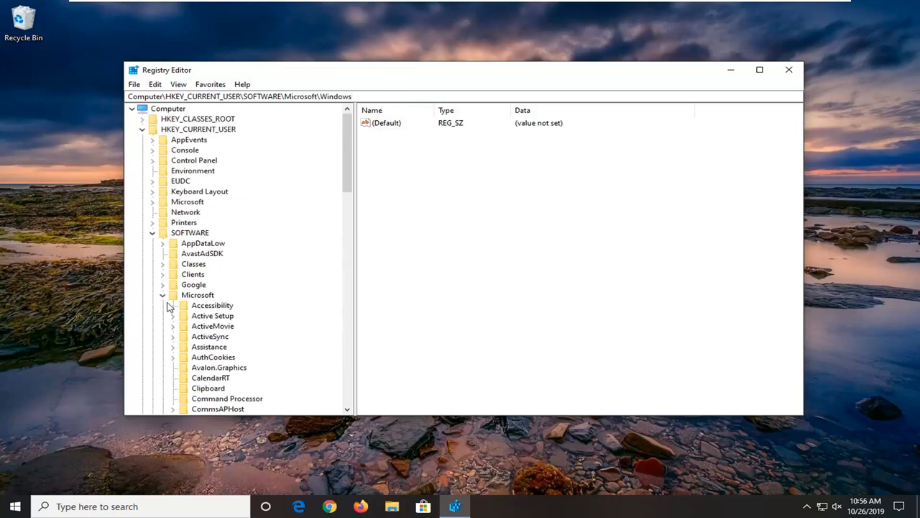
Collapse HKEY_CURRENT_USER, select the Computer root, and close Registry Editor
{"action": "left_click", "coordinate": [143, 130]}
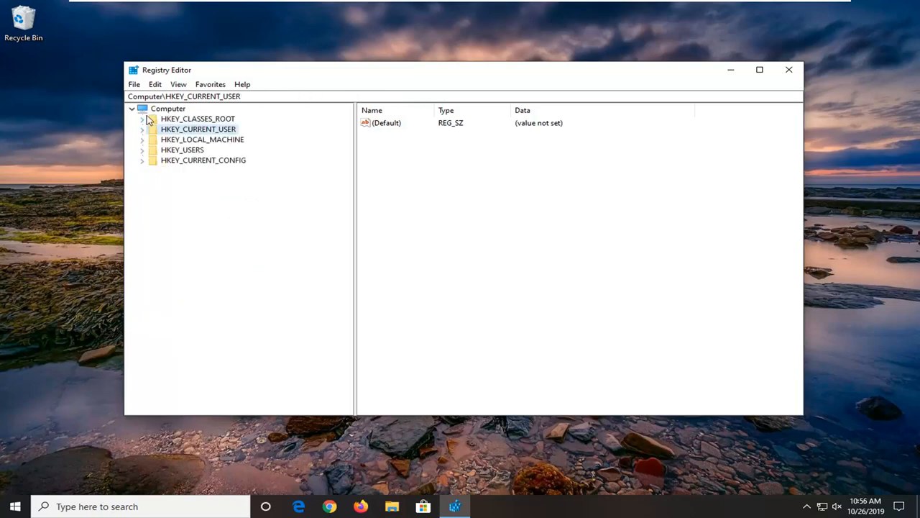
{"action": "left_click", "coordinate": [167, 107]}
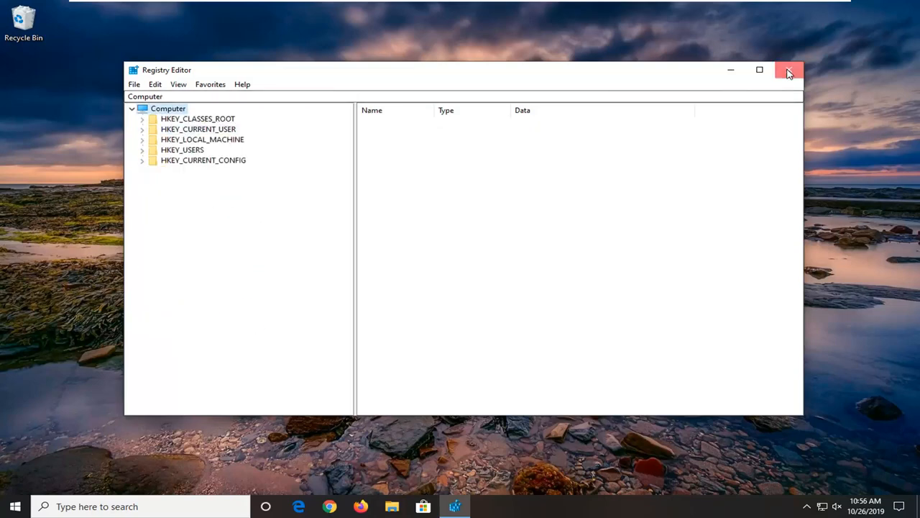
{"action": "left_click", "coordinate": [787, 69]}
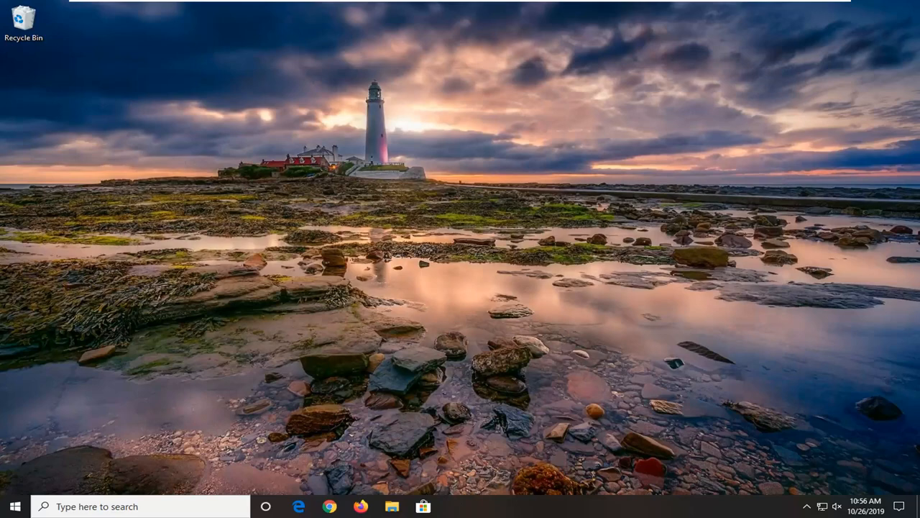